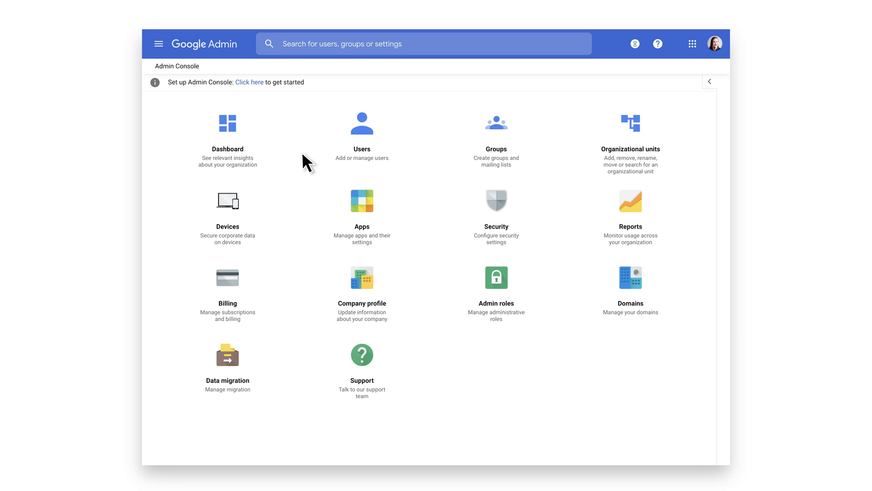
{"action": "mouse_move", "coordinate": [247, 228]}
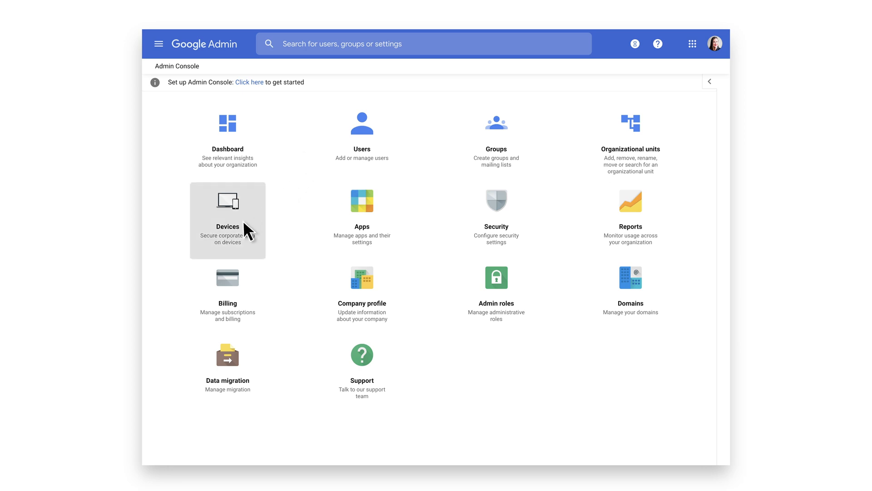
Reach the managed guest session settings for the VDI Fleet organizational unit.
{"action": "left_click", "coordinate": [227, 220]}
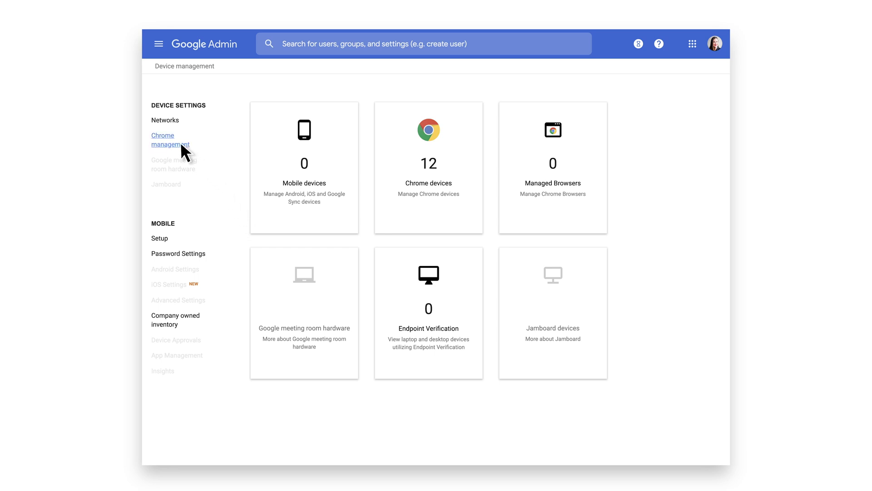
{"action": "left_click", "coordinate": [163, 139]}
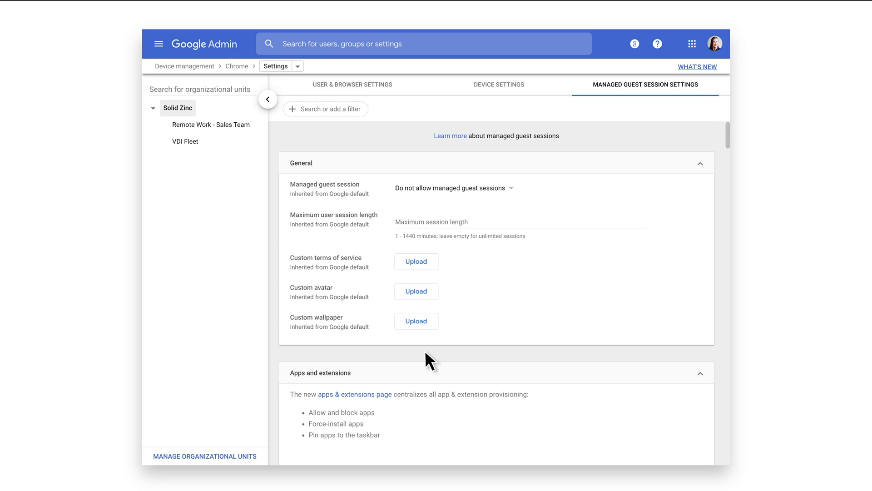
{"action": "left_click", "coordinate": [185, 141]}
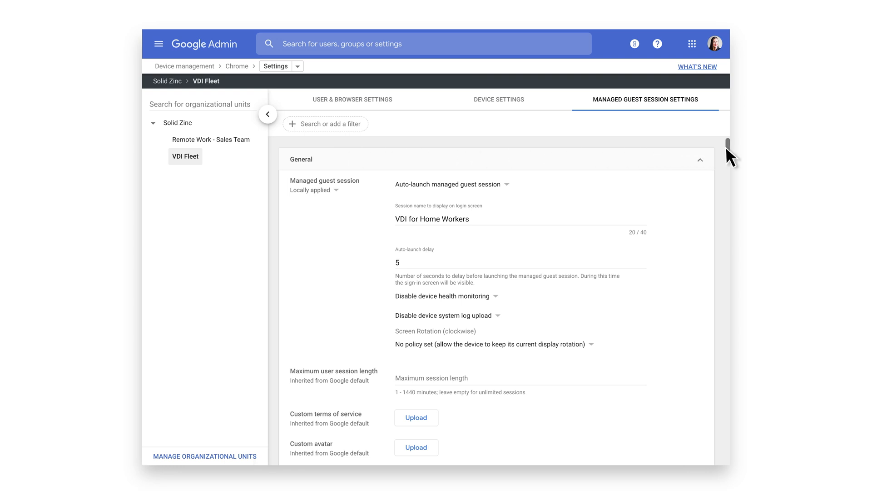
{"action": "scroll", "scroll_direction": "down", "scroll_amount": 3}
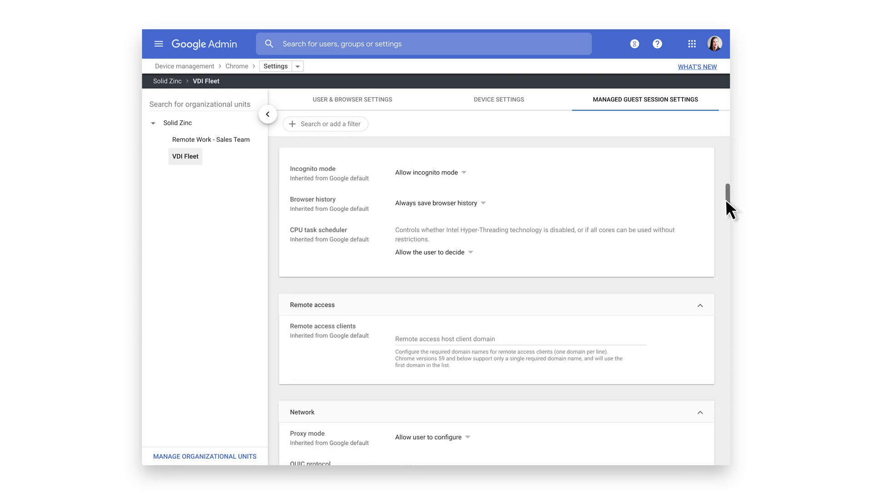
{"action": "scroll", "scroll_direction": "down", "scroll_amount": 3}
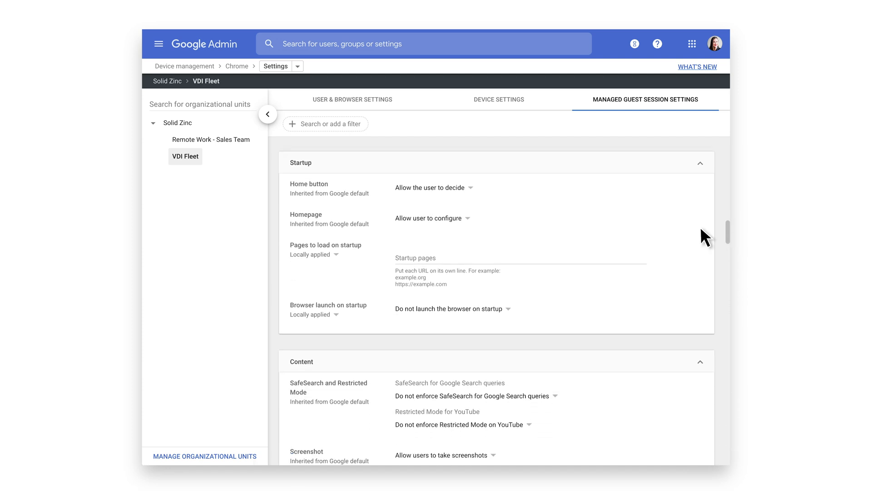
{"action": "type", "text": "https://horizon.solidzinc.com"}
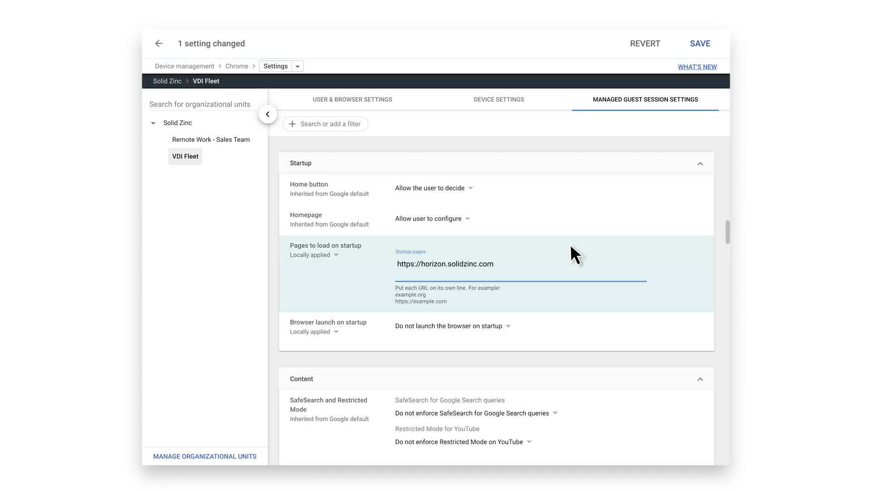
{"action": "left_click", "coordinate": [452, 325]}
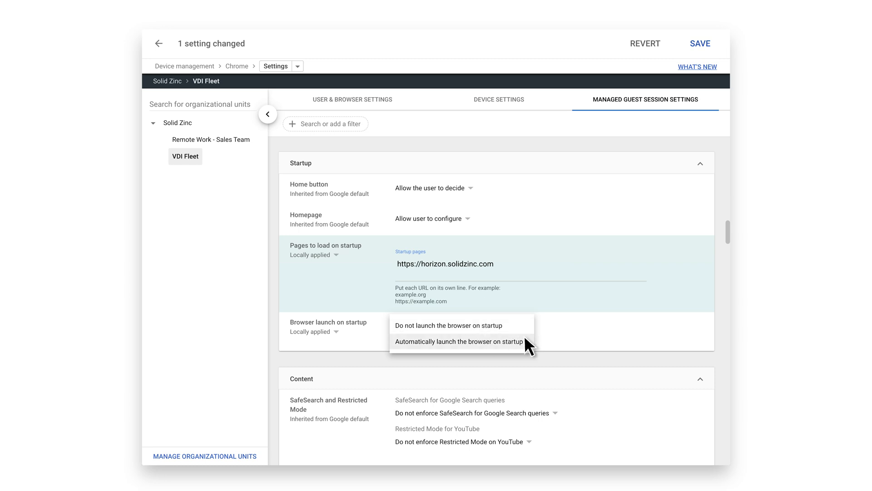
{"action": "left_click", "coordinate": [458, 341]}
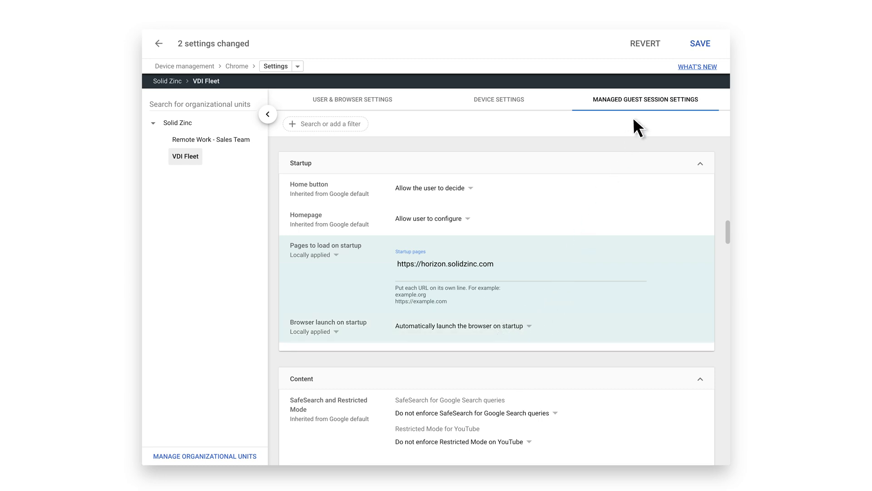
{"action": "left_click", "coordinate": [700, 44]}
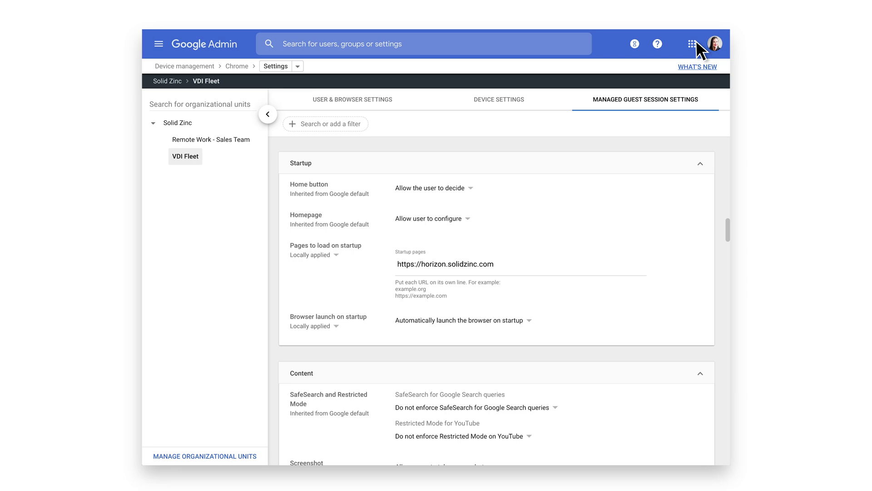
{"action": "mouse_move", "coordinate": [227, 53]}
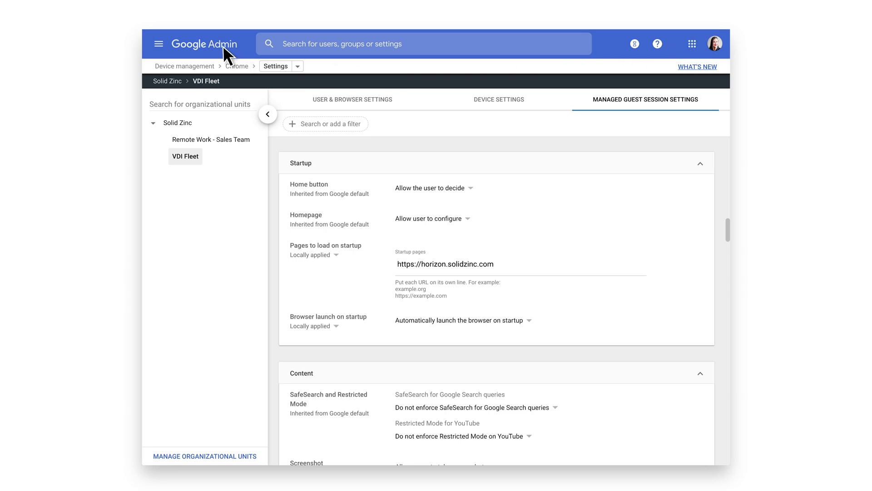
Show the empty Managed Guest Sessions apps list for VDI Fleet under Apps & extensions.
{"action": "left_click", "coordinate": [205, 43]}
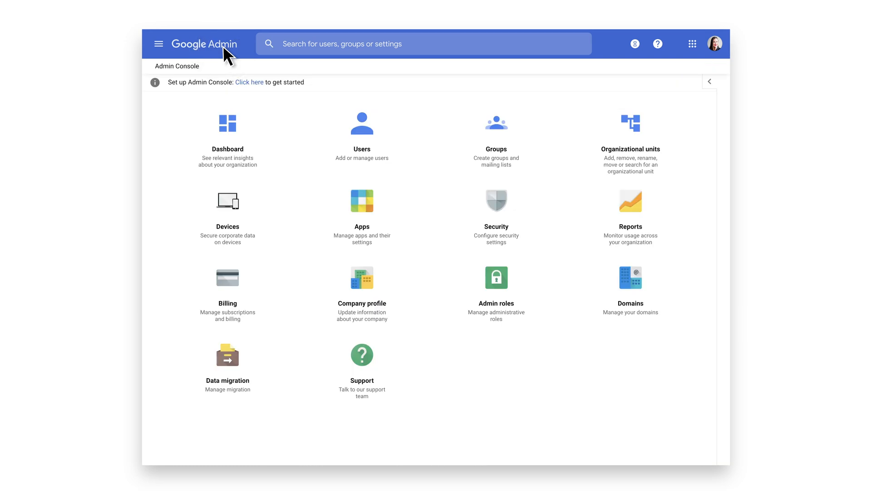
{"action": "mouse_move", "coordinate": [227, 217]}
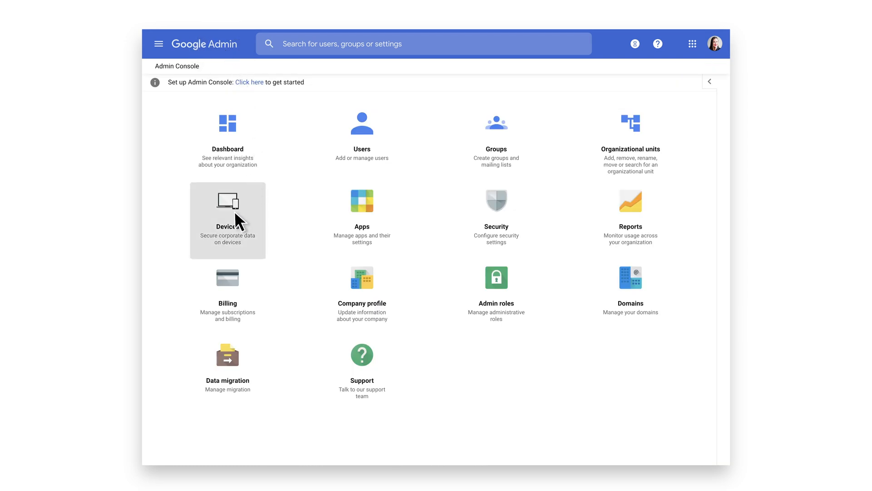
{"action": "left_click", "coordinate": [227, 220]}
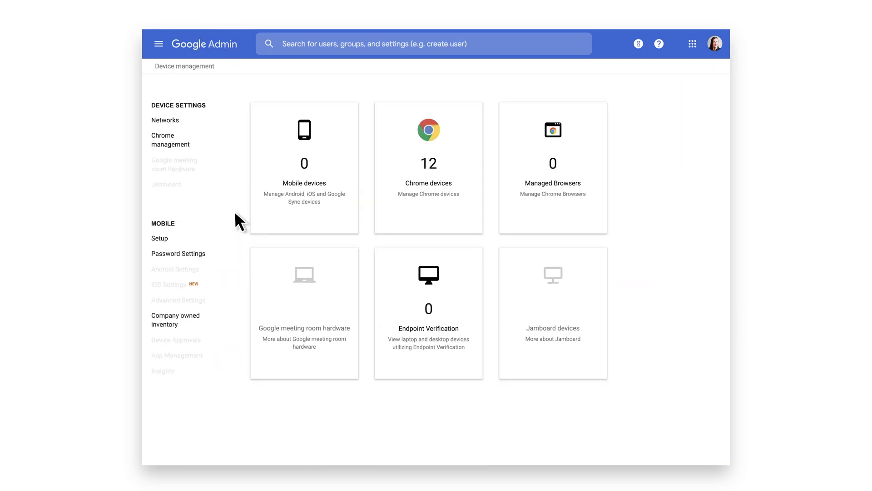
{"action": "left_click", "coordinate": [169, 139]}
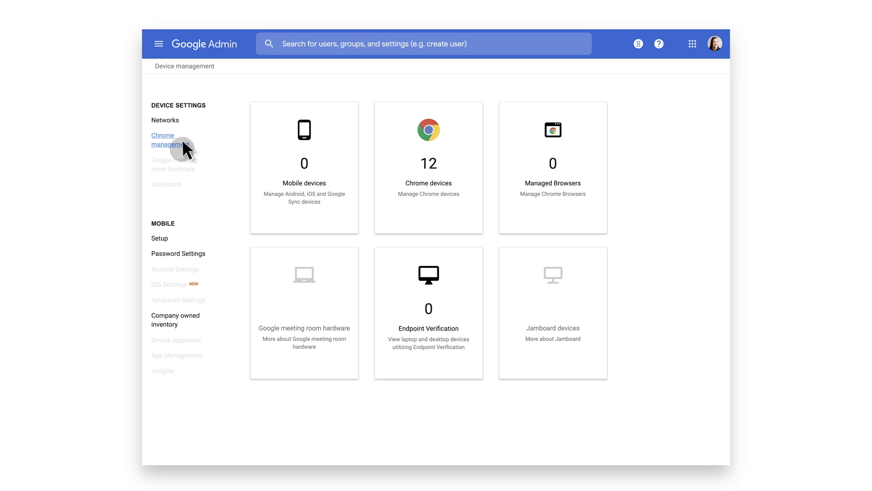
{"action": "left_click", "coordinate": [164, 139]}
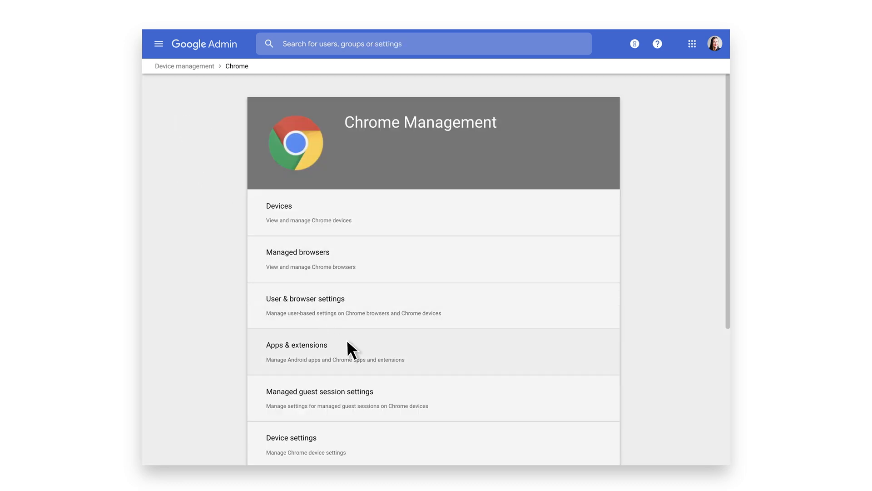
{"action": "left_click", "coordinate": [297, 344]}
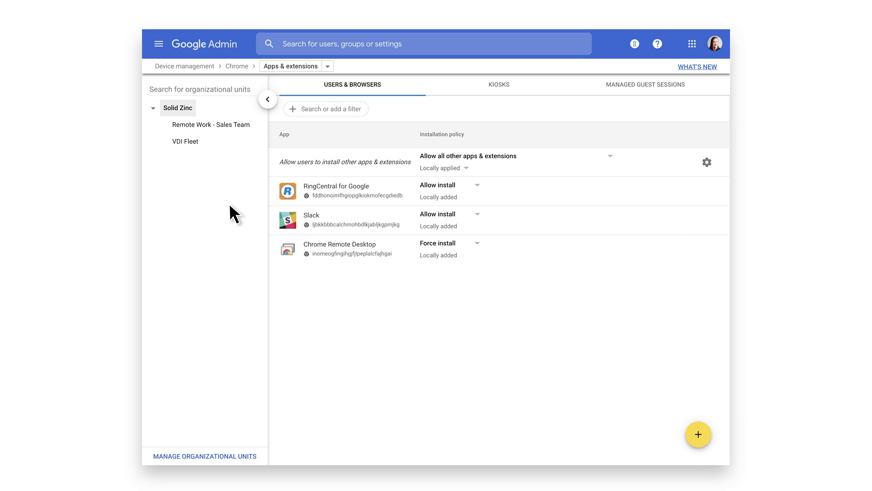
{"action": "left_click", "coordinate": [184, 140]}
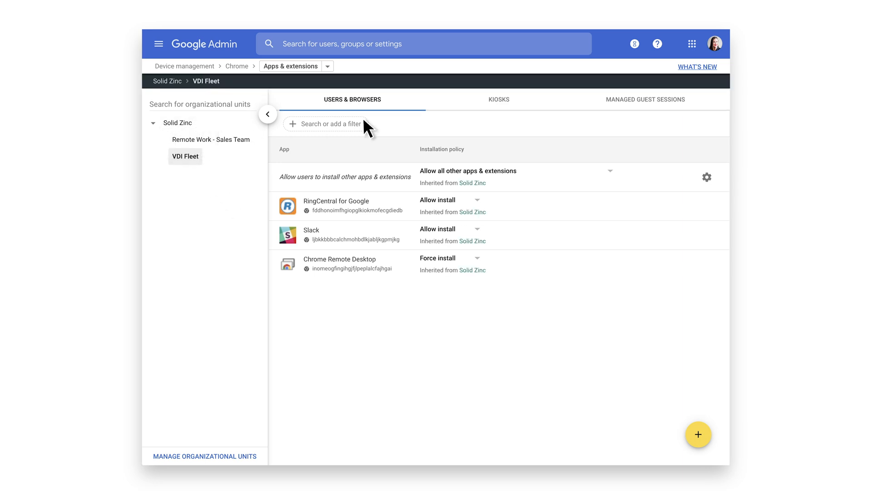
{"action": "left_click", "coordinate": [645, 99]}
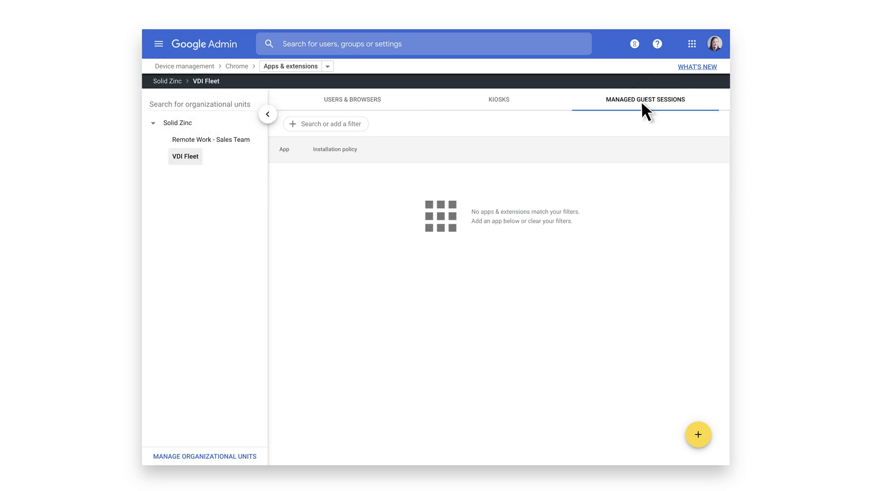
Add VMware Horizon Client for Chrome from the Chrome Web Store by searching 'vmware horizon'.
{"action": "left_click", "coordinate": [697, 434]}
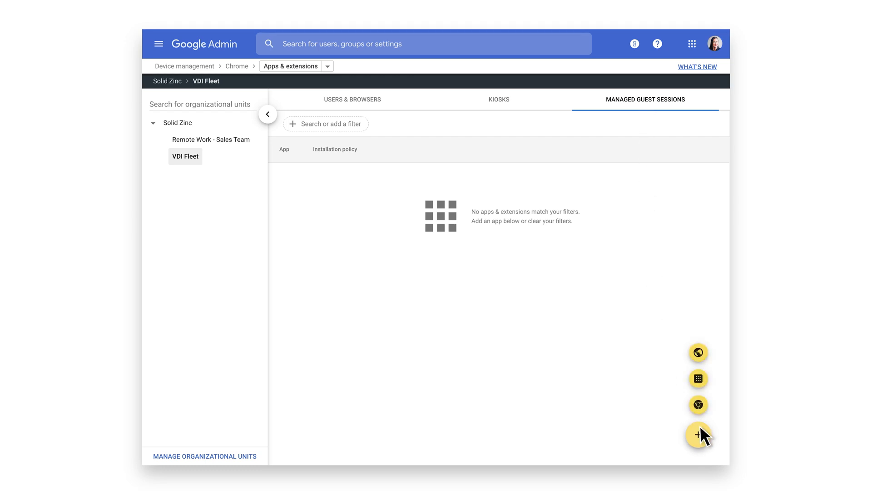
{"action": "left_click", "coordinate": [699, 434]}
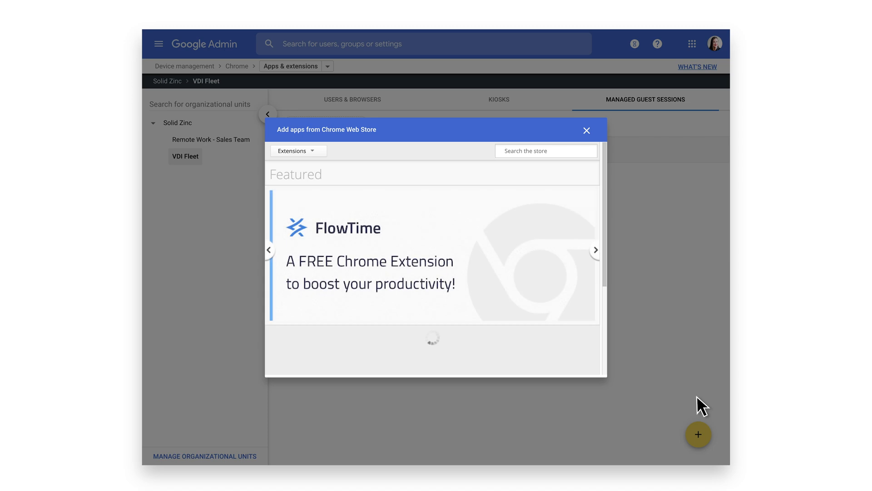
{"action": "type", "text": "vmware horizon"}
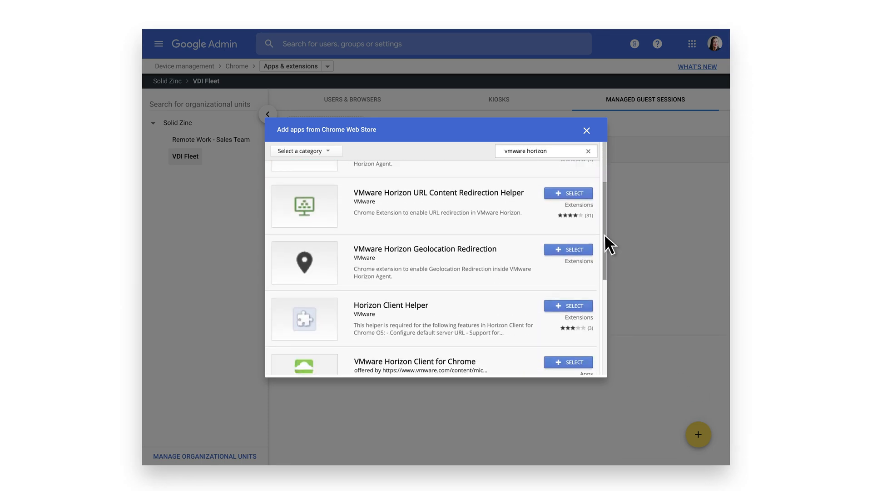
{"action": "scroll", "scroll_direction": "down", "scroll_amount": 3}
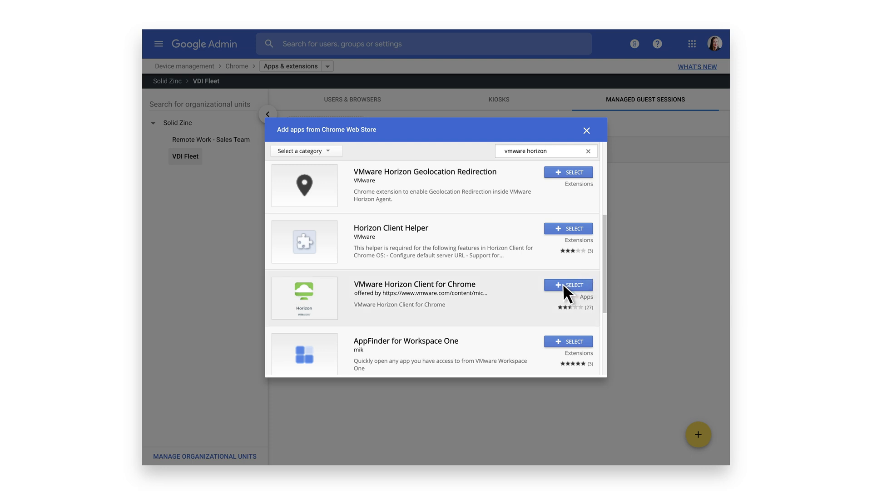
{"action": "left_click", "coordinate": [568, 285]}
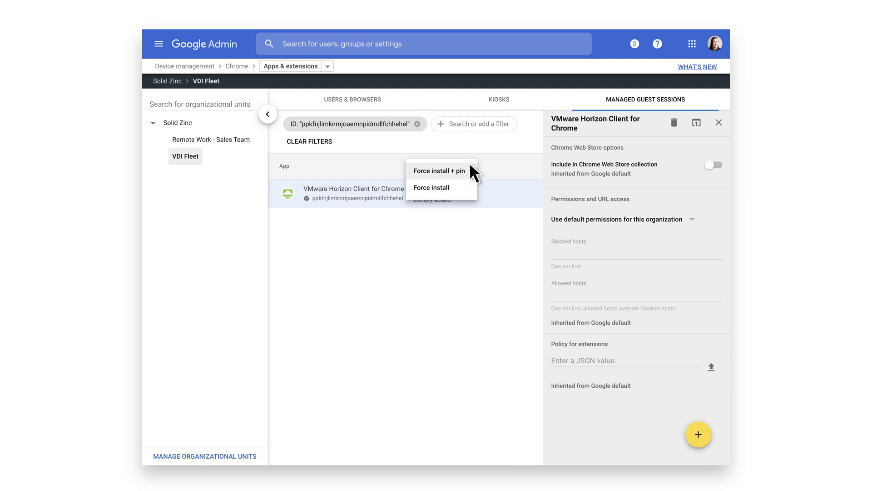
Set Force install + pin and a broker_list JSON policy for horizon.solidzinc.com, then save.
{"action": "left_click", "coordinate": [440, 171]}
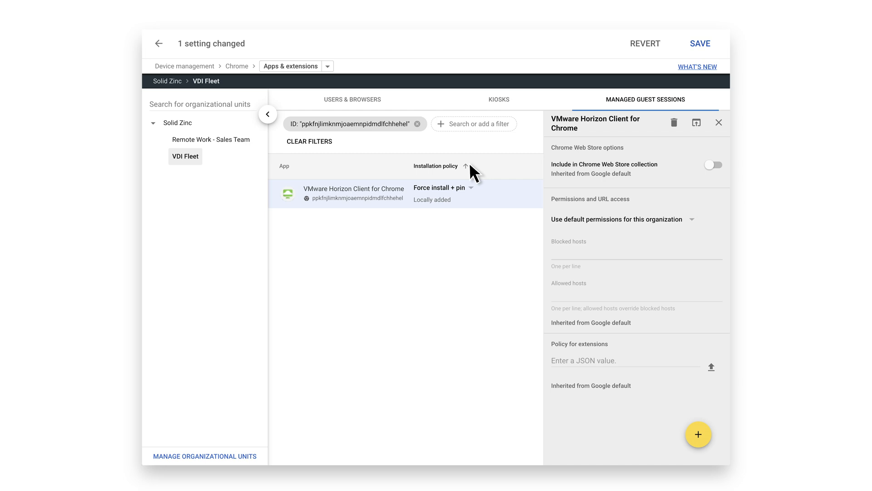
{"action": "mouse_move", "coordinate": [576, 261]}
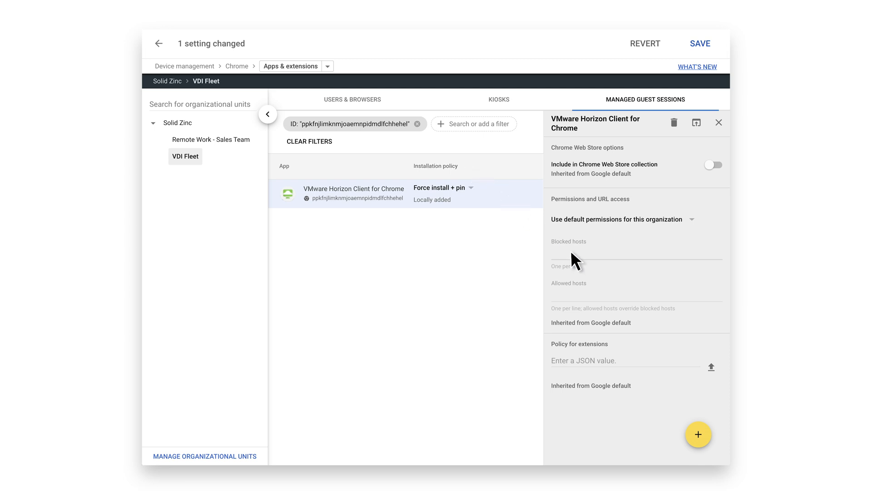
{"action": "left_click", "coordinate": [612, 360]}
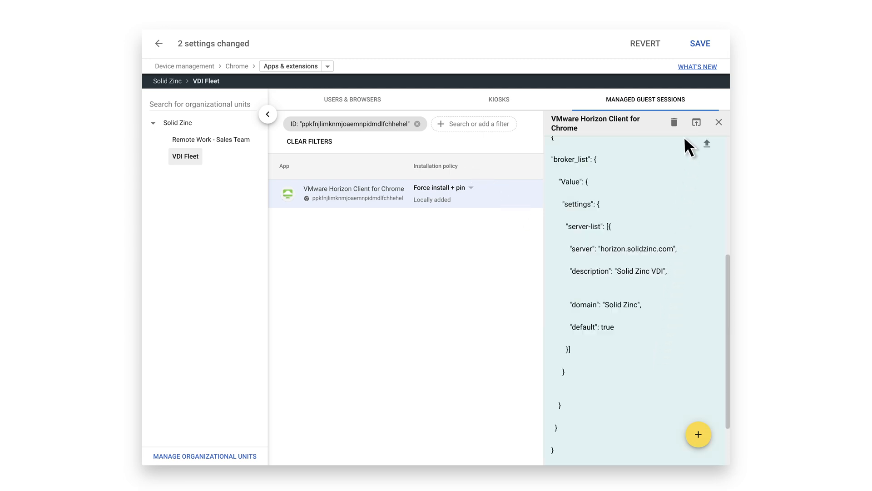
{"action": "left_click", "coordinate": [700, 44]}
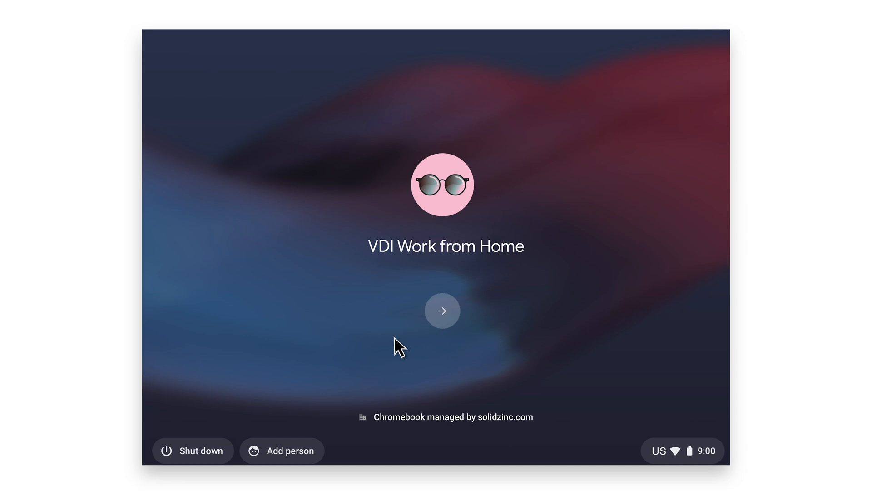
Start the VDI Work from Home session and log in to the Horizon client.
{"action": "left_click", "coordinate": [442, 310]}
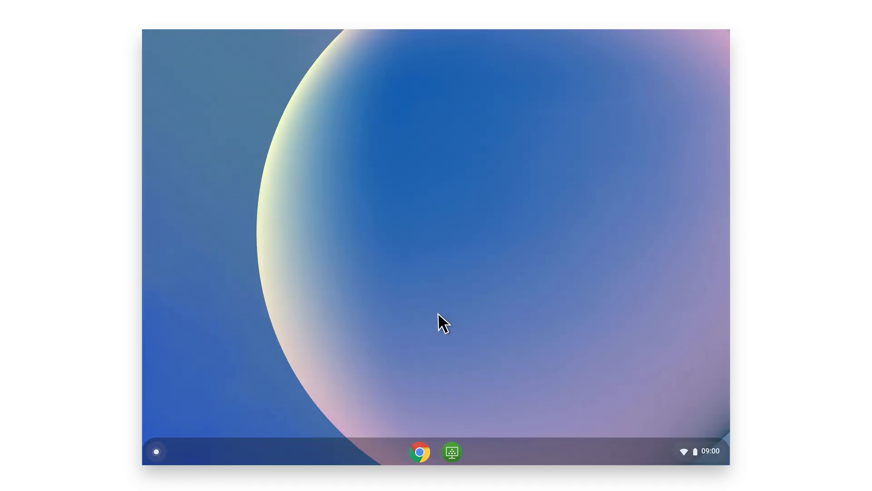
{"action": "left_click", "coordinate": [451, 451]}
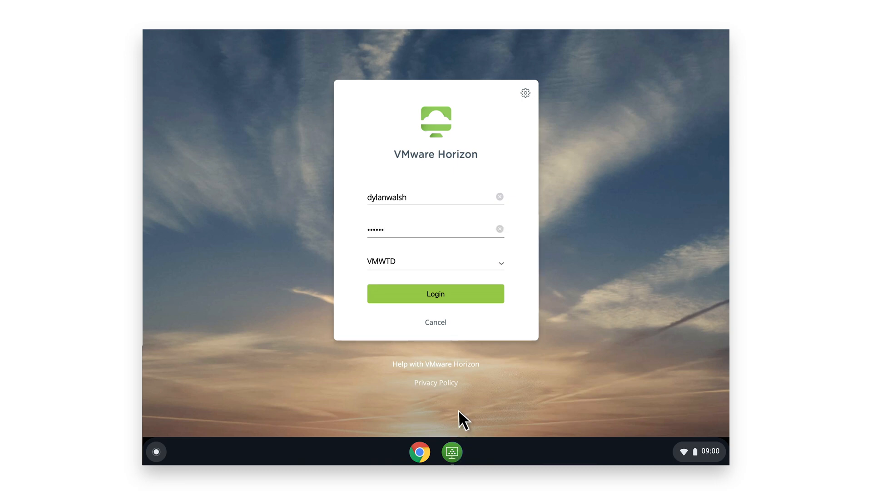
{"action": "left_click", "coordinate": [435, 293]}
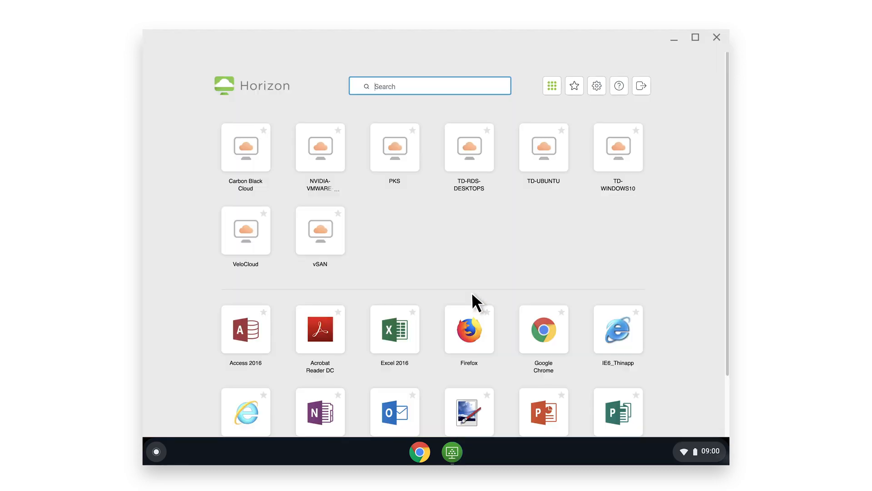